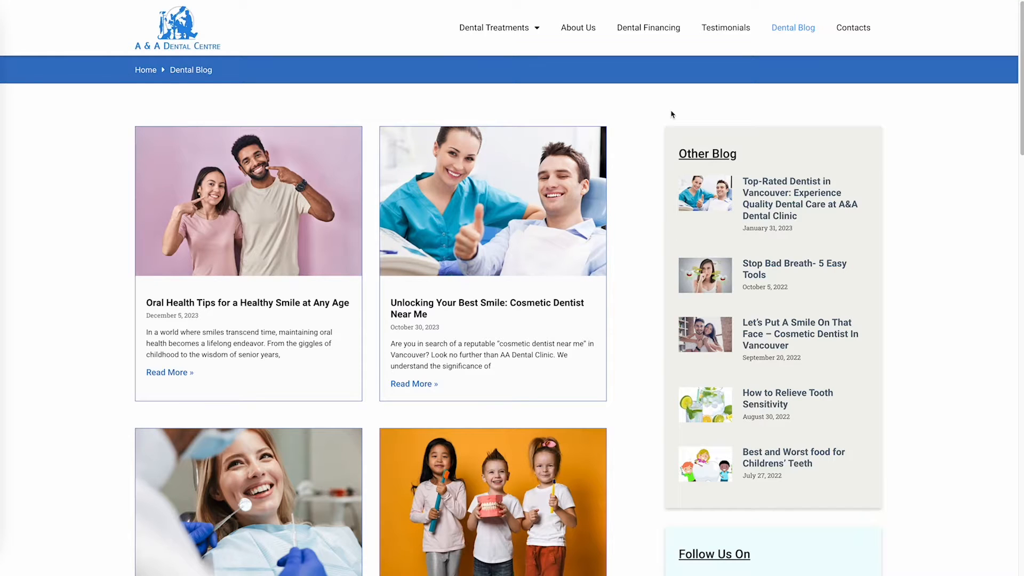
Scroll through the blog posts and go to the second page of the listing
scroll("down", 3)
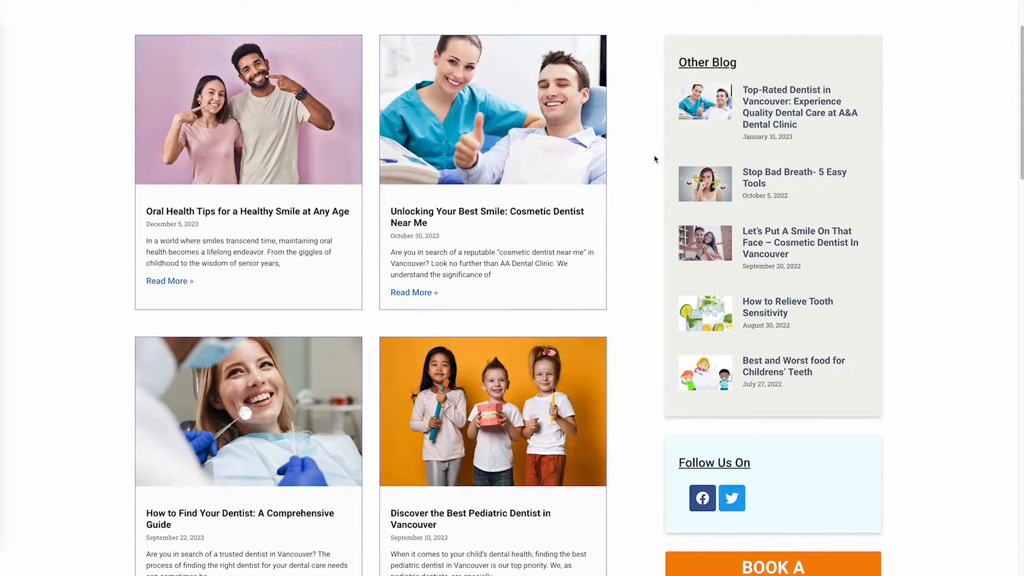
scroll("down", 3)
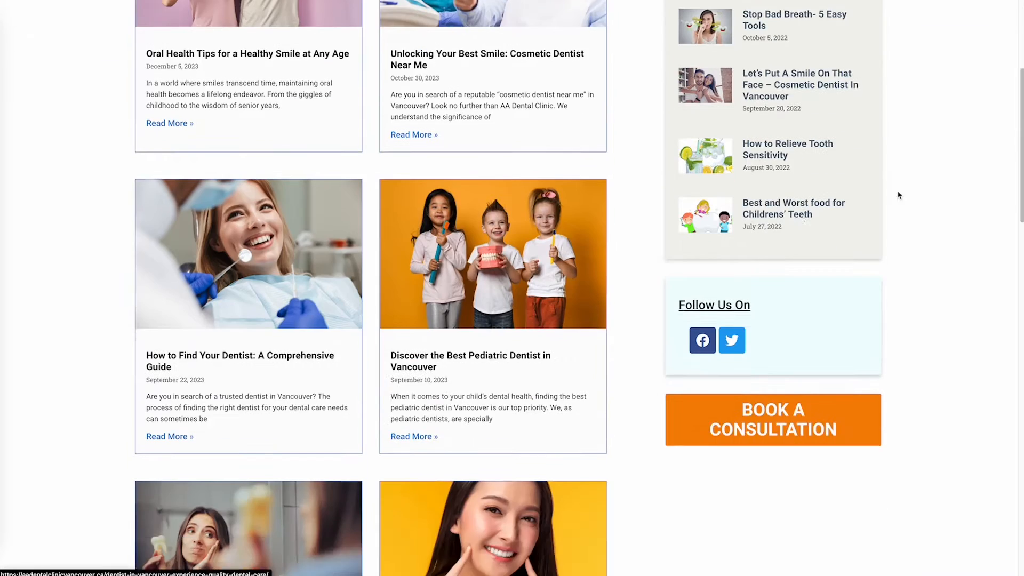
scroll("down", 3)
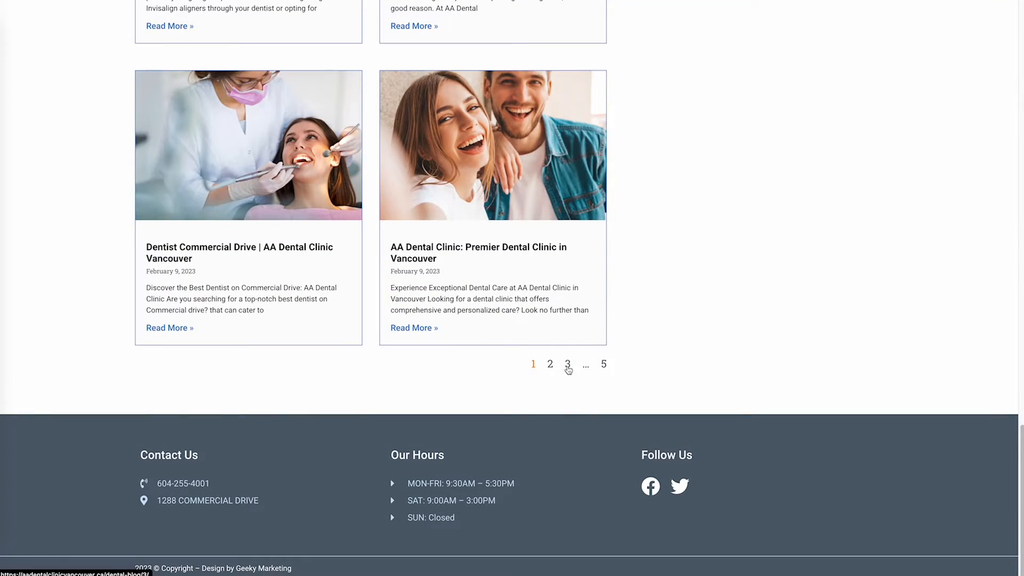
mouse_move(640, 340)
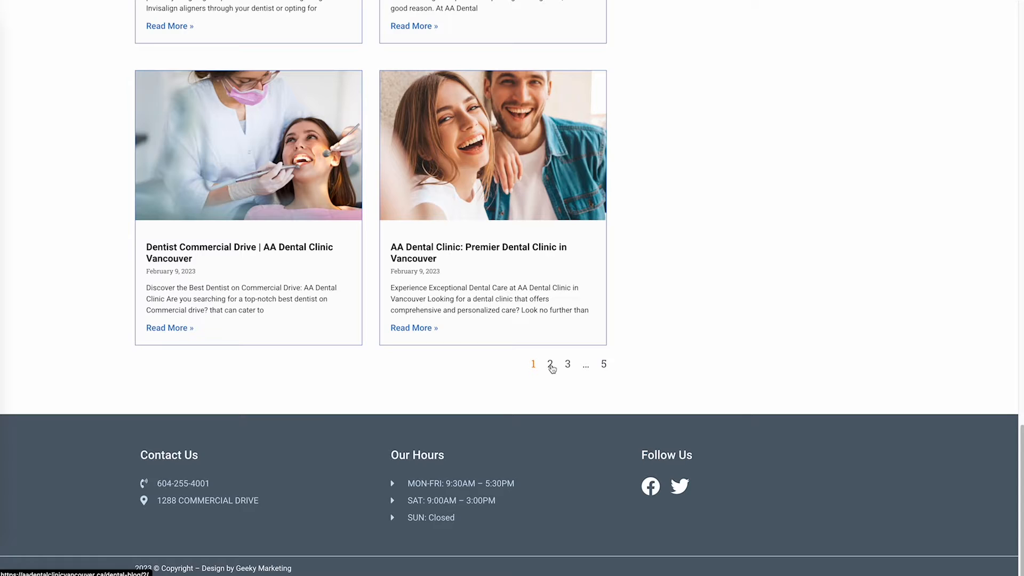
left_click(550, 364)
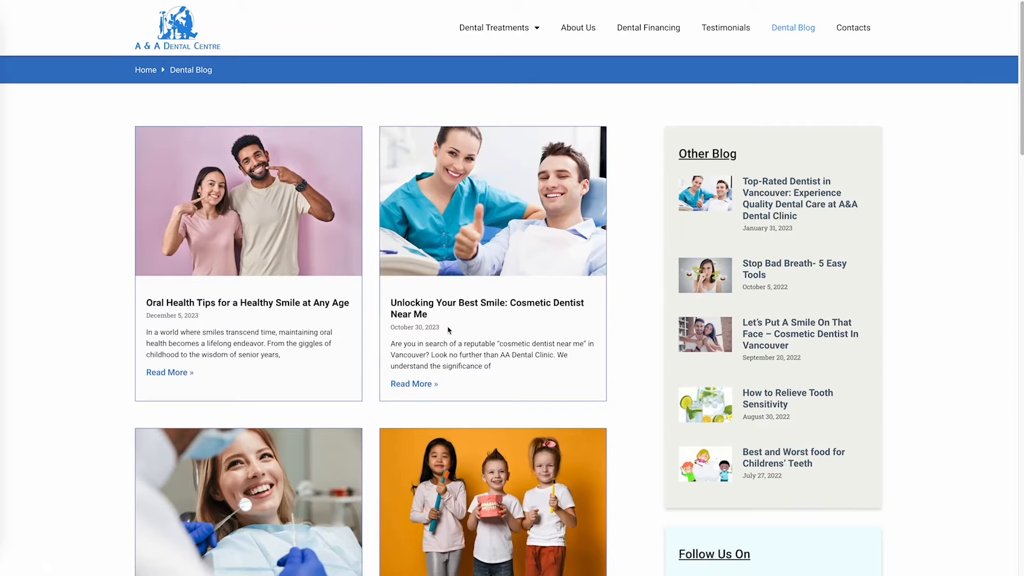
scroll("down", 3)
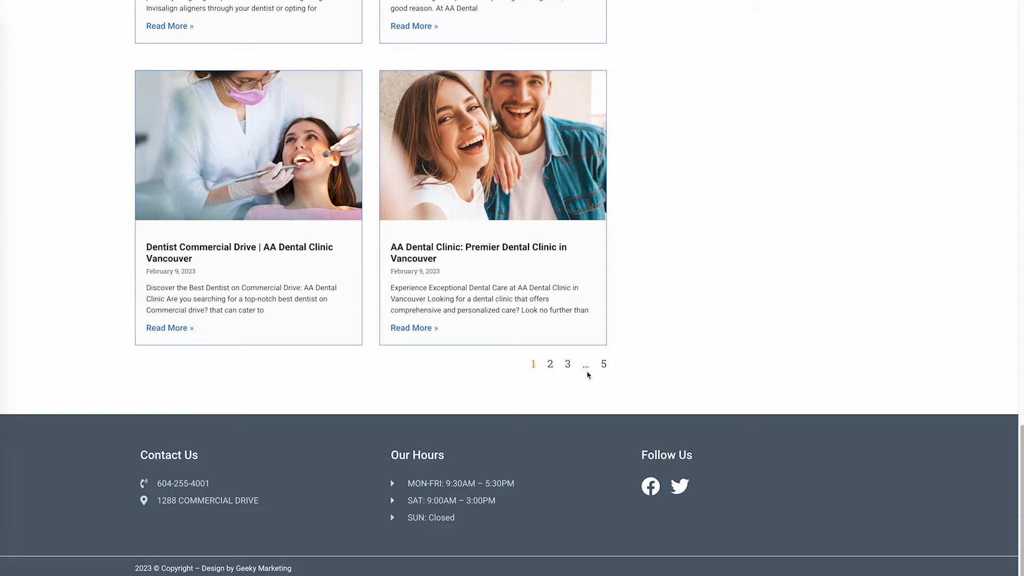
mouse_move(567, 364)
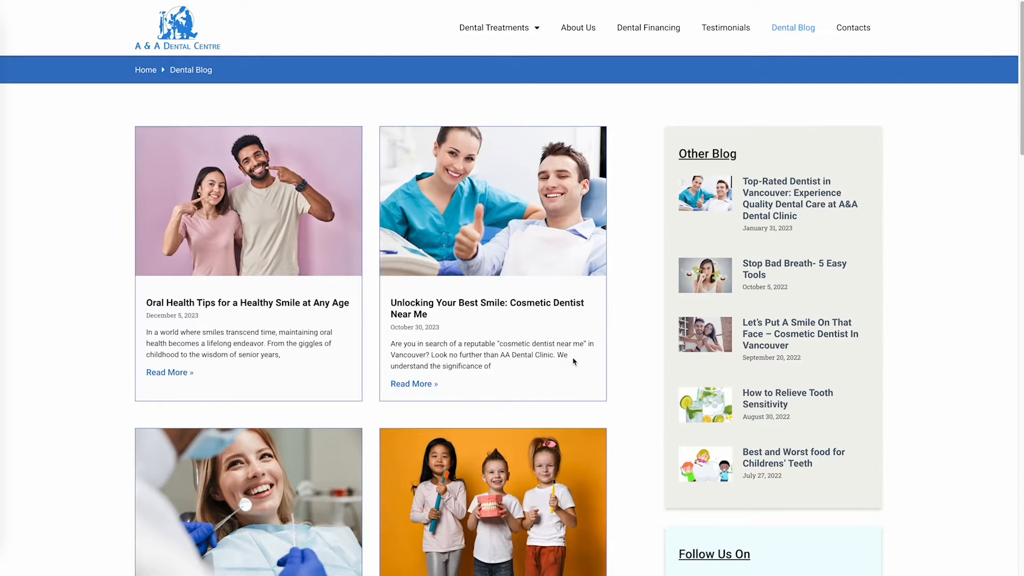
Scroll the article down to 'The jQuery Solution' code block
scroll("down", 3)
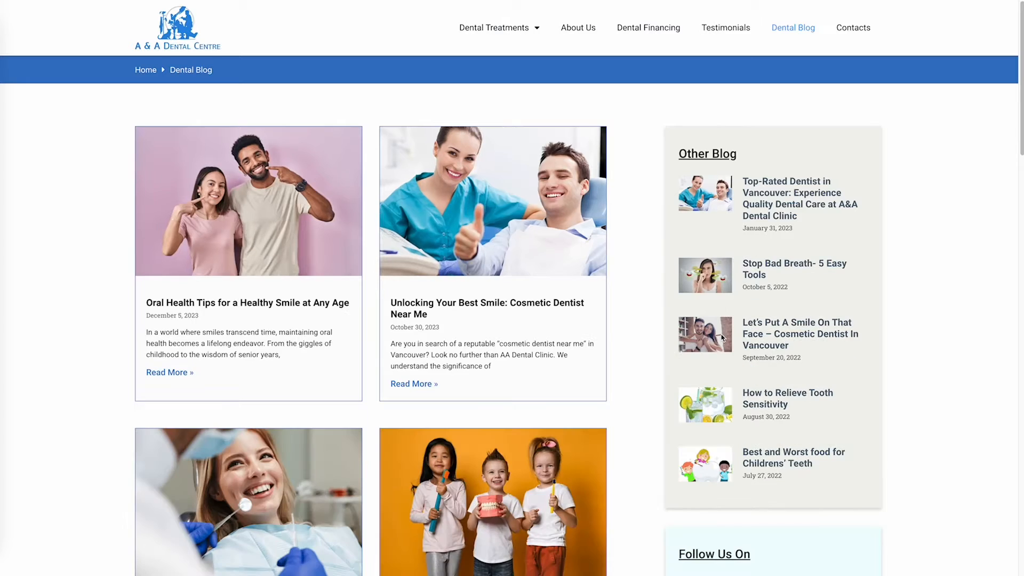
scroll("down", 3)
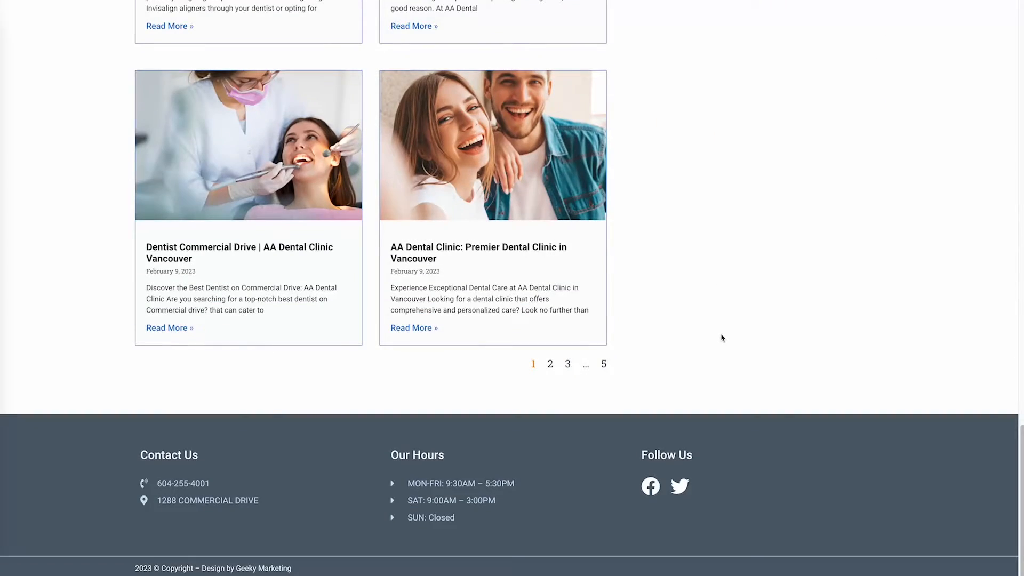
scroll("up", 3)
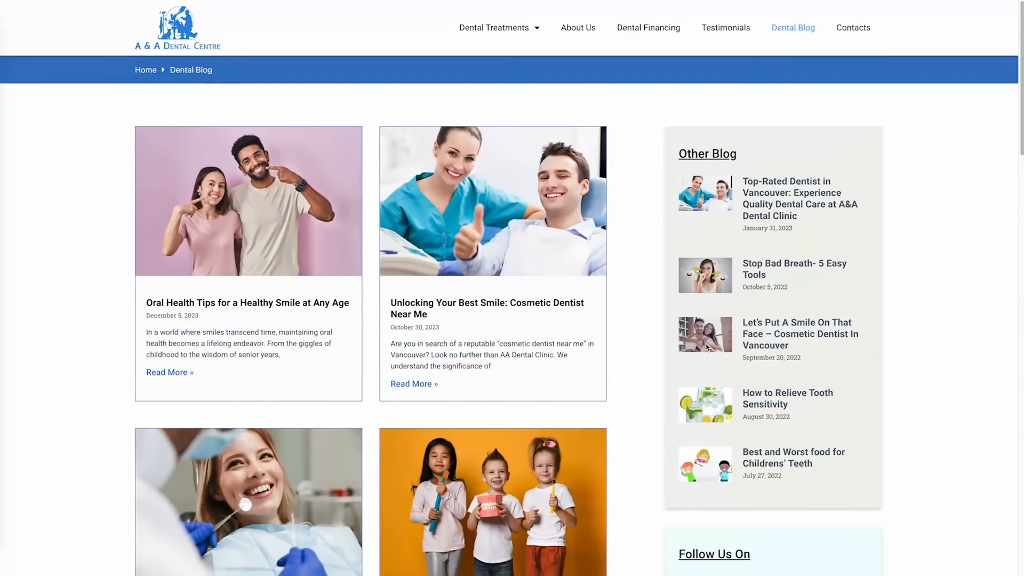
mouse_move(643, 295)
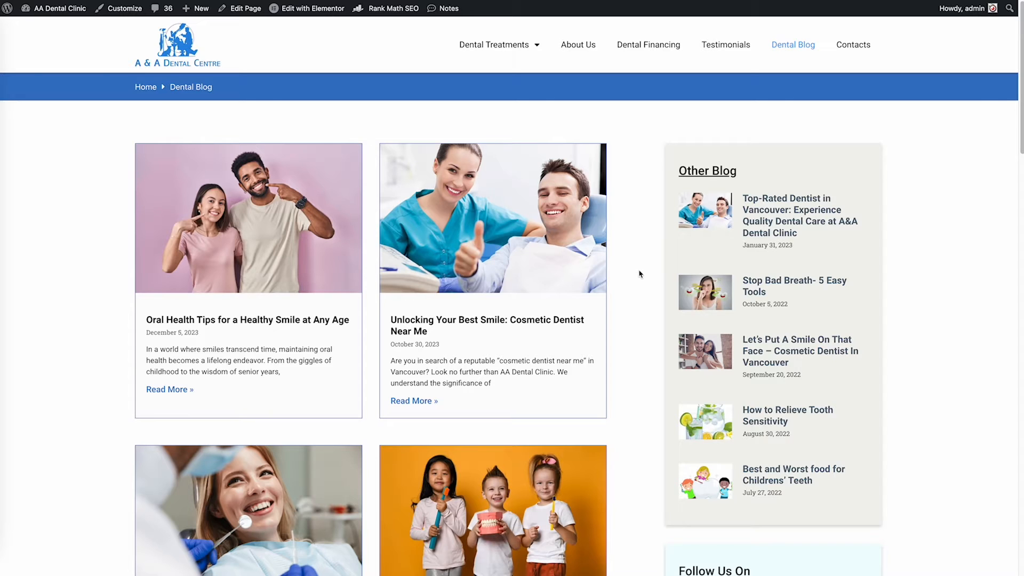
mouse_move(642, 269)
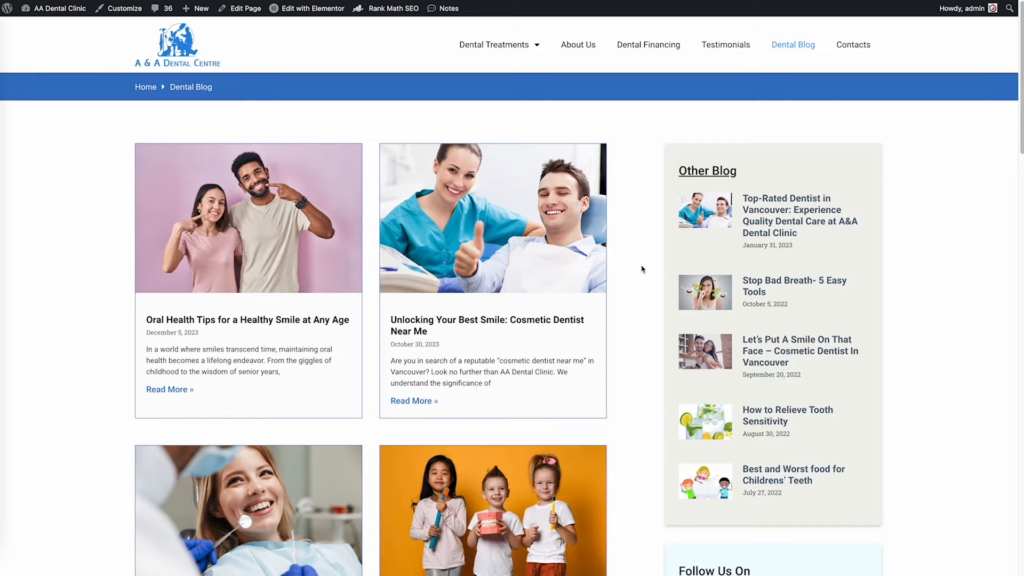
scroll("down", 3)
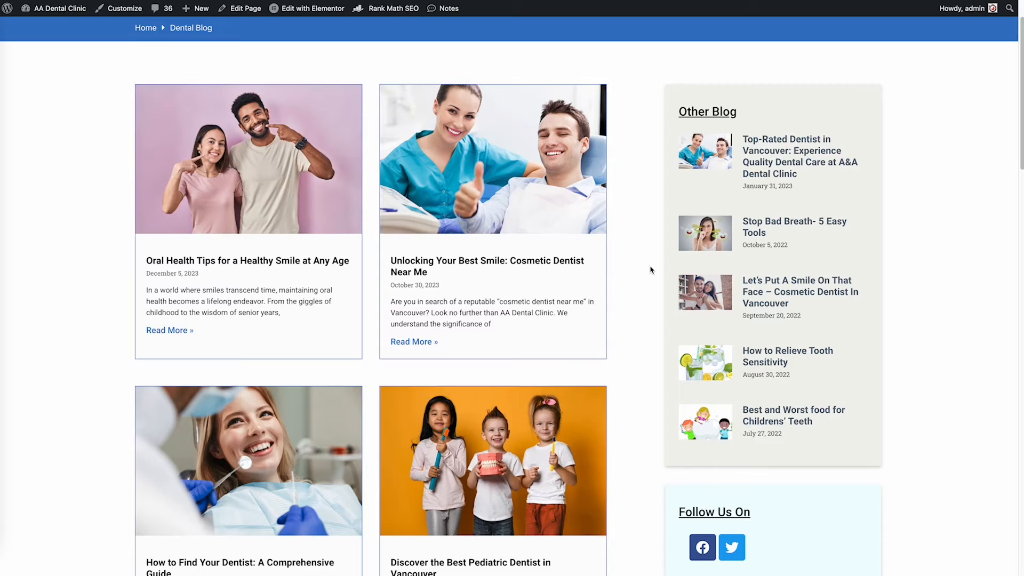
scroll("down", 3)
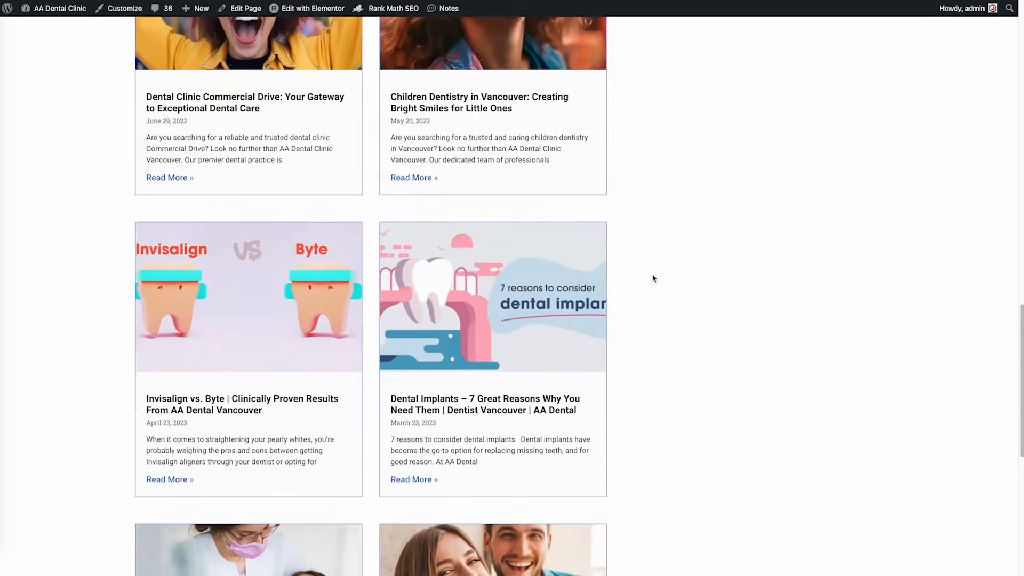
scroll("down", 3)
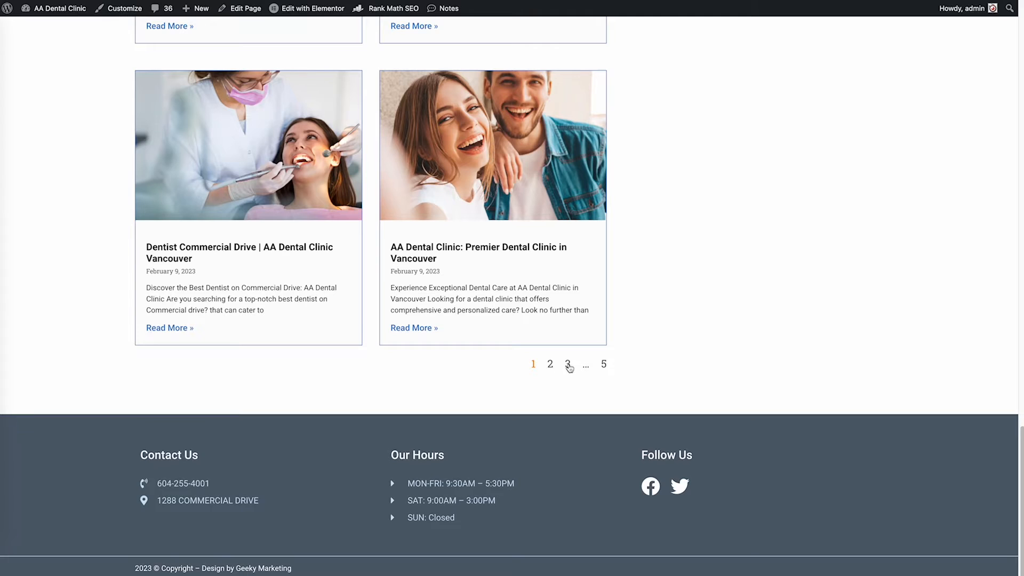
mouse_move(567, 364)
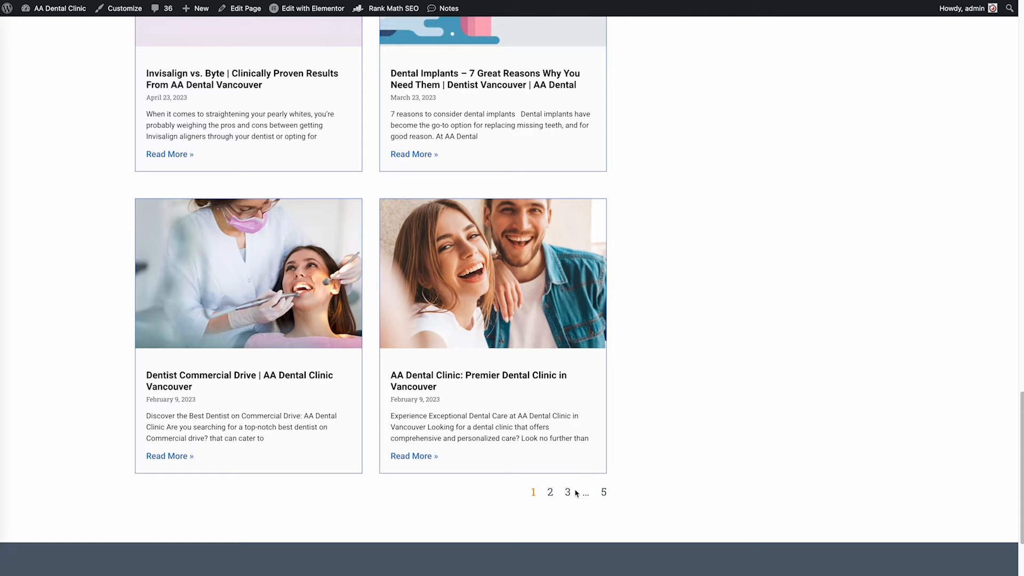
mouse_move(665, 387)
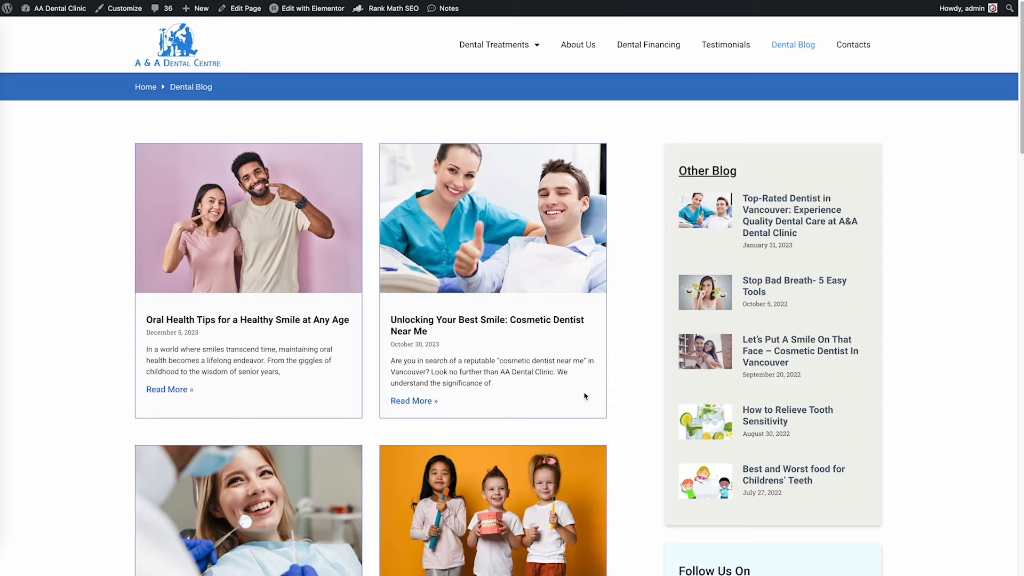
scroll("down", 3)
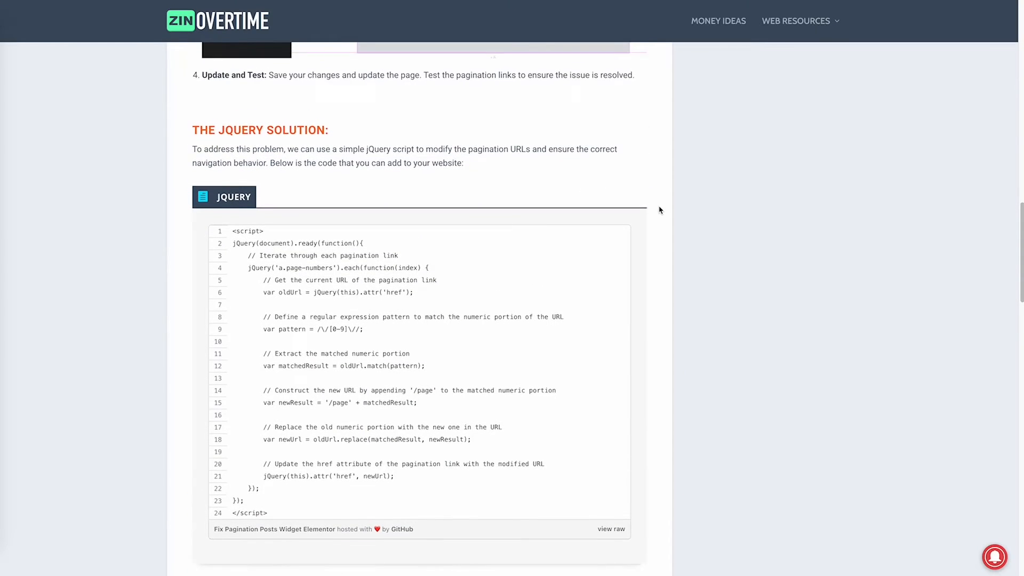
scroll("down", 3)
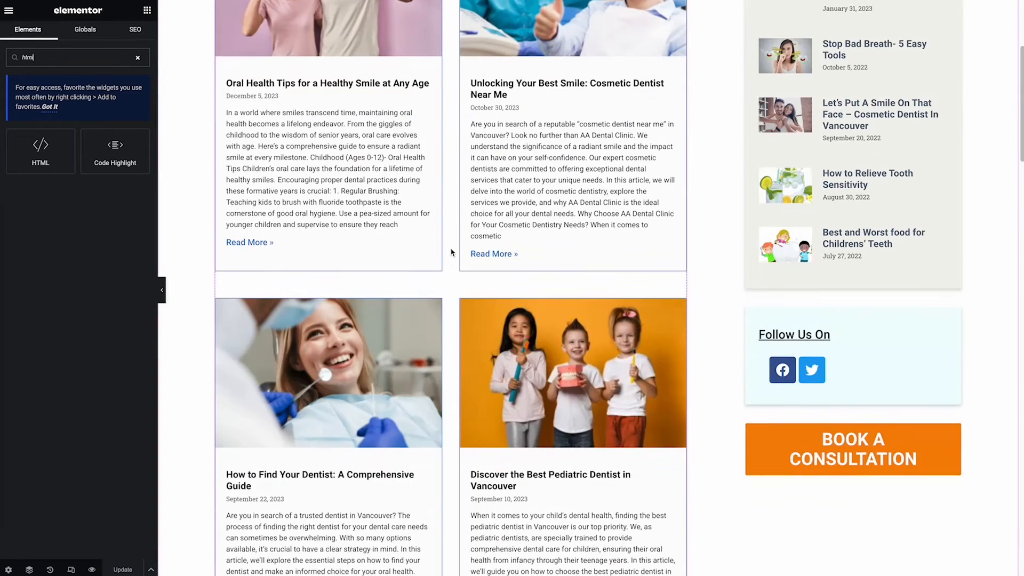
Drop an HTML widget with the jQuery pagination script beneath the posts pagination
scroll("down", 3)
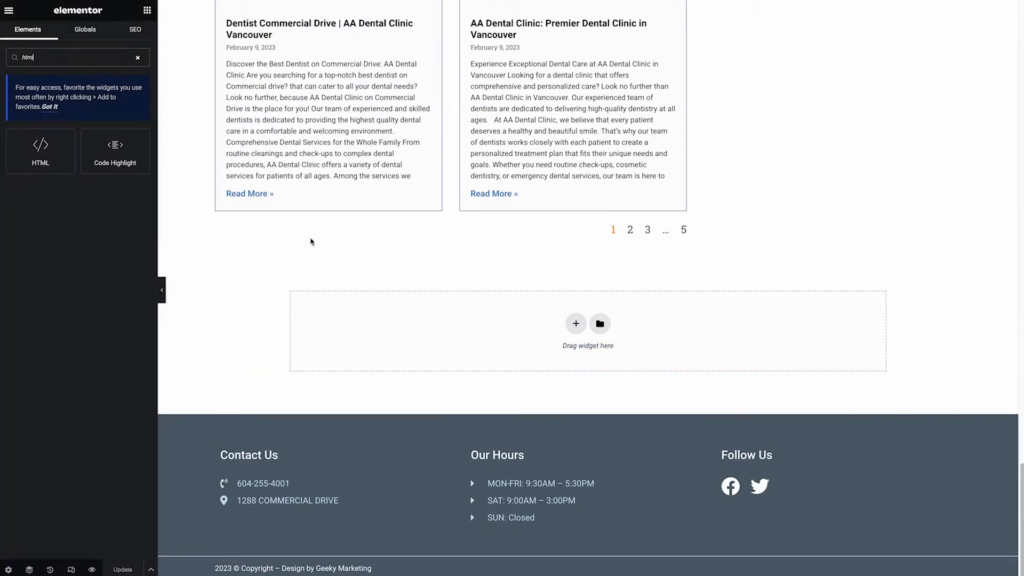
left_click_drag(39, 150, 428, 215)
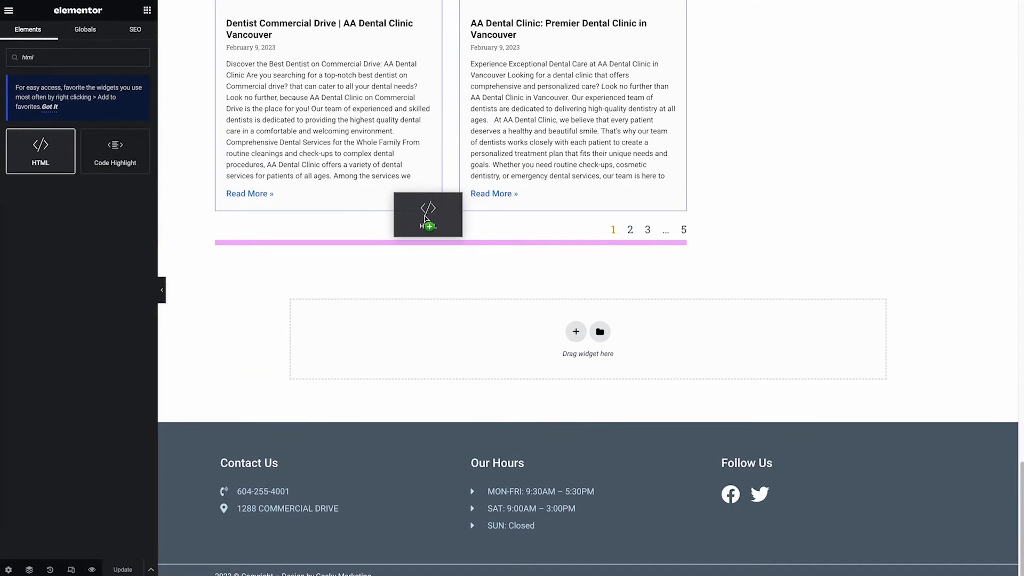
left_click_drag(428, 215, 450, 255)
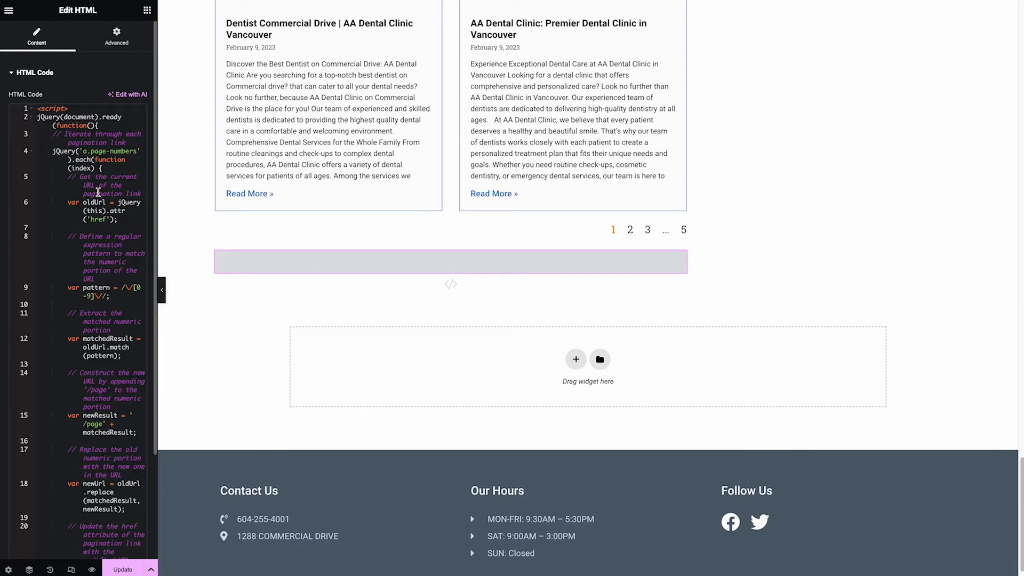
Update the page and bring up the editor's hamburger menu
left_click(122, 569)
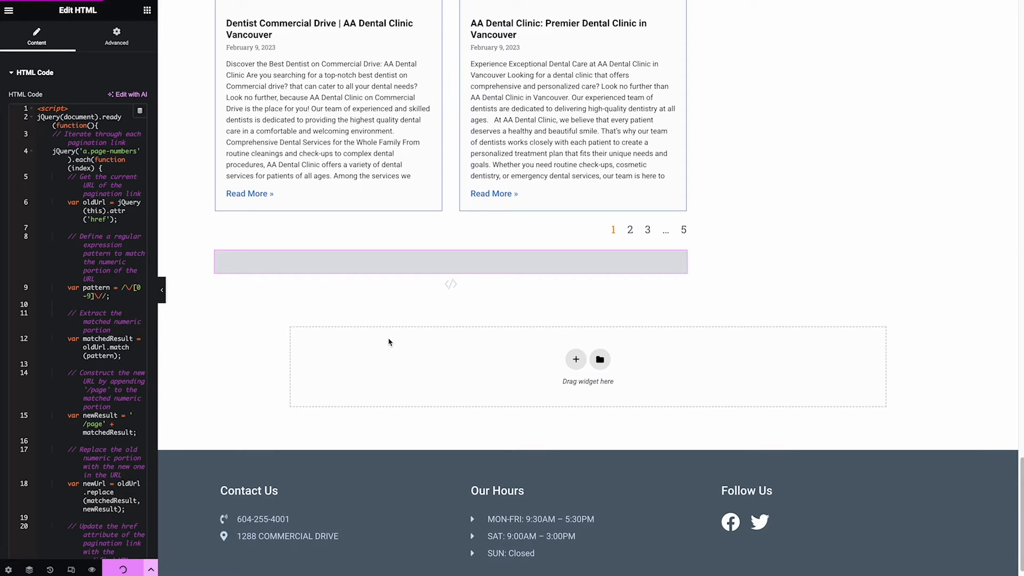
left_click(10, 11)
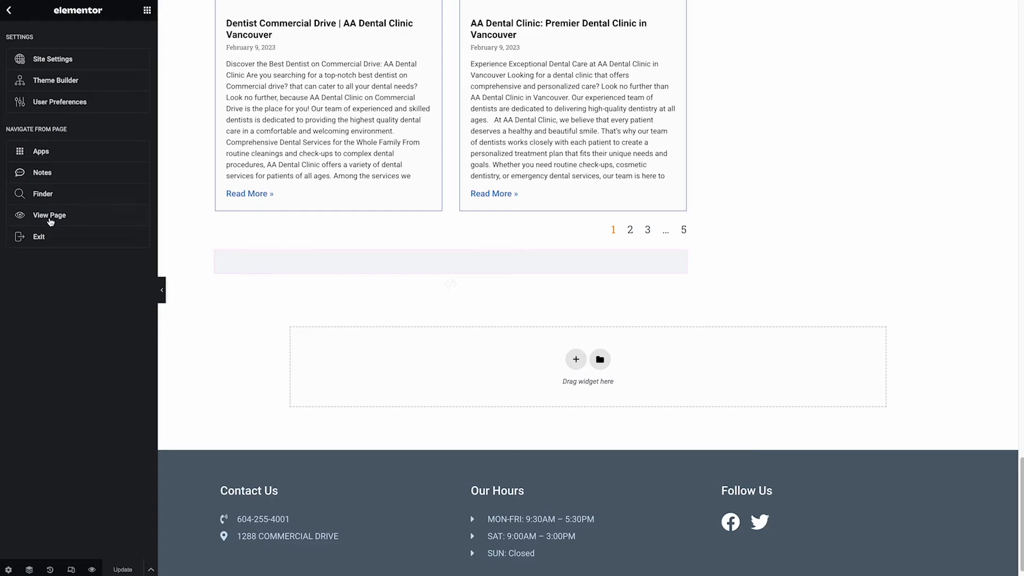
View the live Dental Blog page and navigate to Page 3 of the posts
left_click(49, 214)
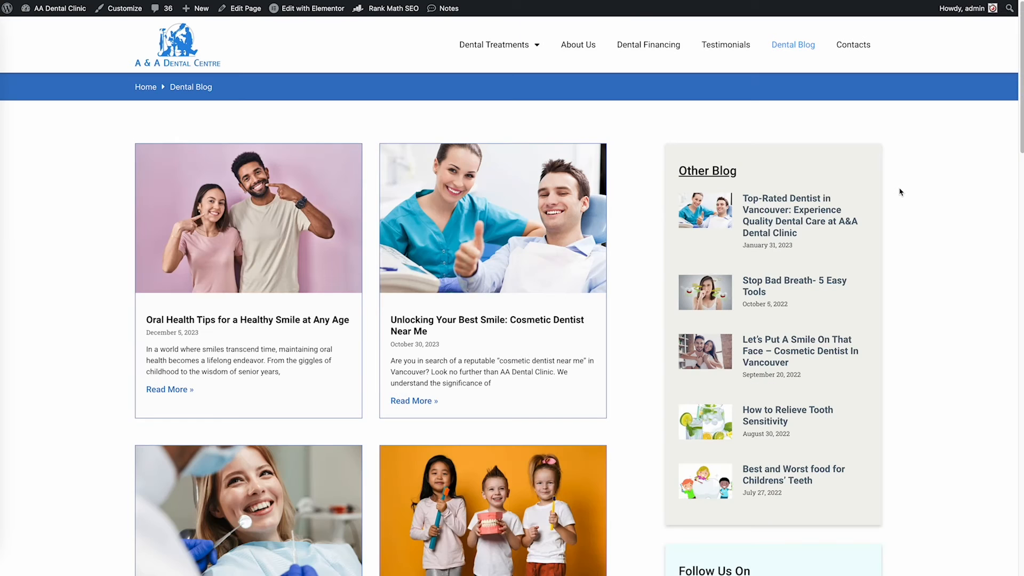
scroll("down", 3)
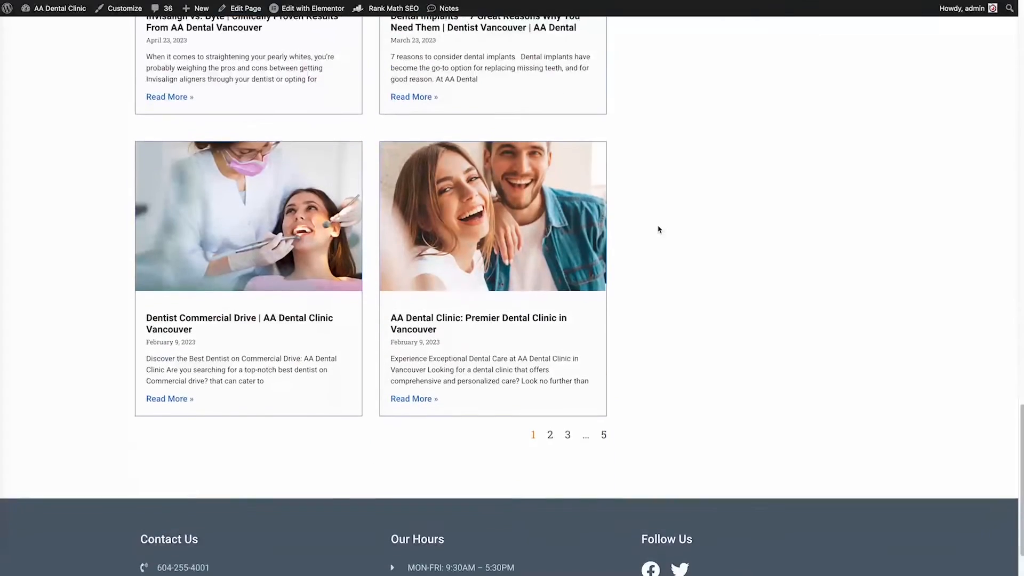
scroll("down", 3)
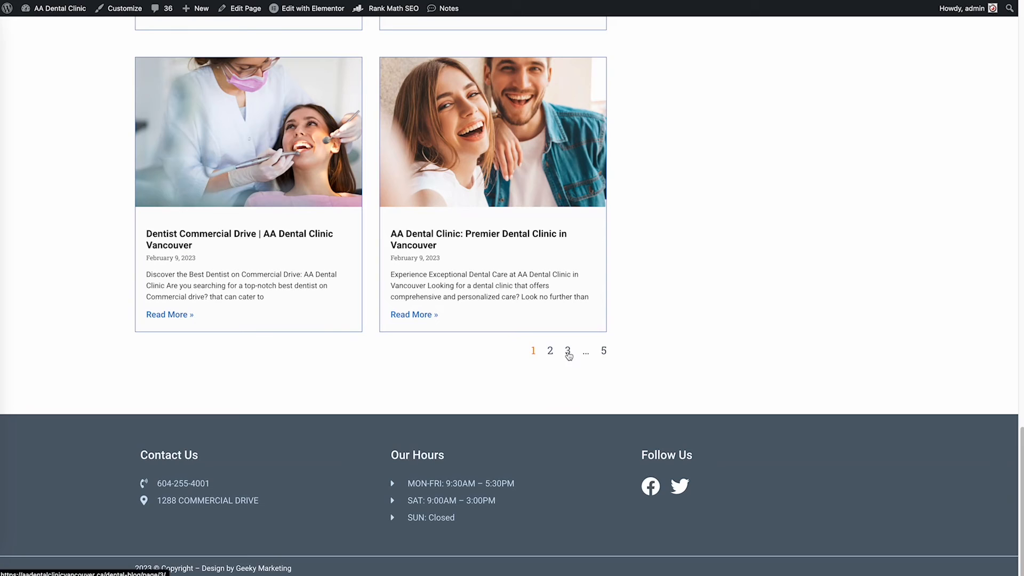
left_click(569, 351)
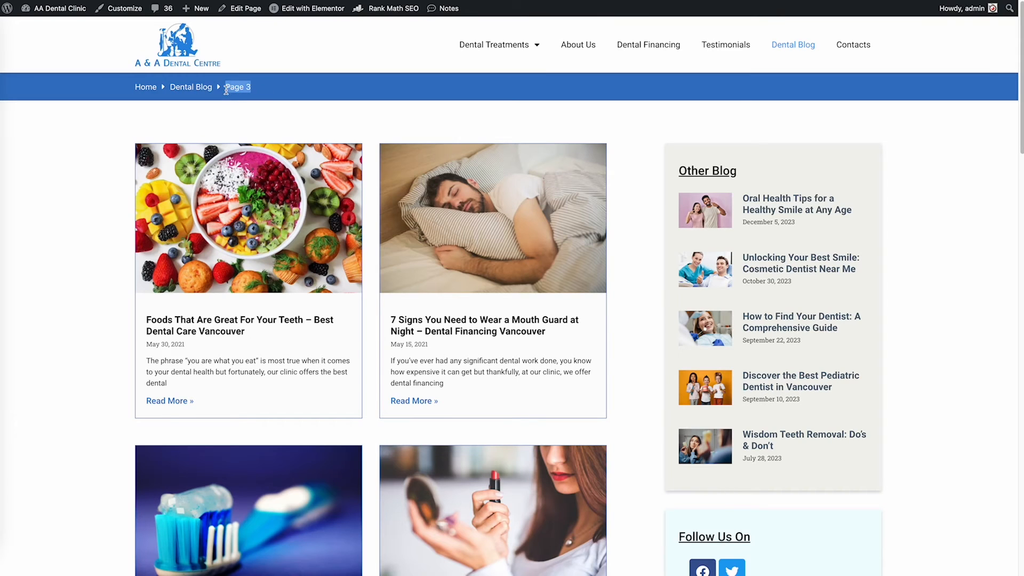
mouse_move(378, 108)
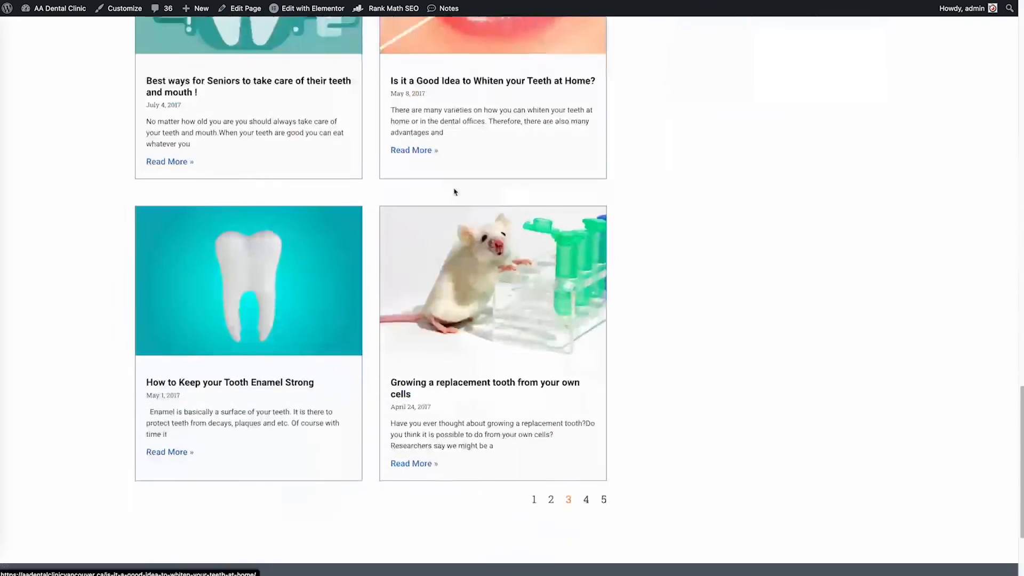
Navigate to Page 5 and back to Page 3, confirming each loads correctly
scroll("down", 3)
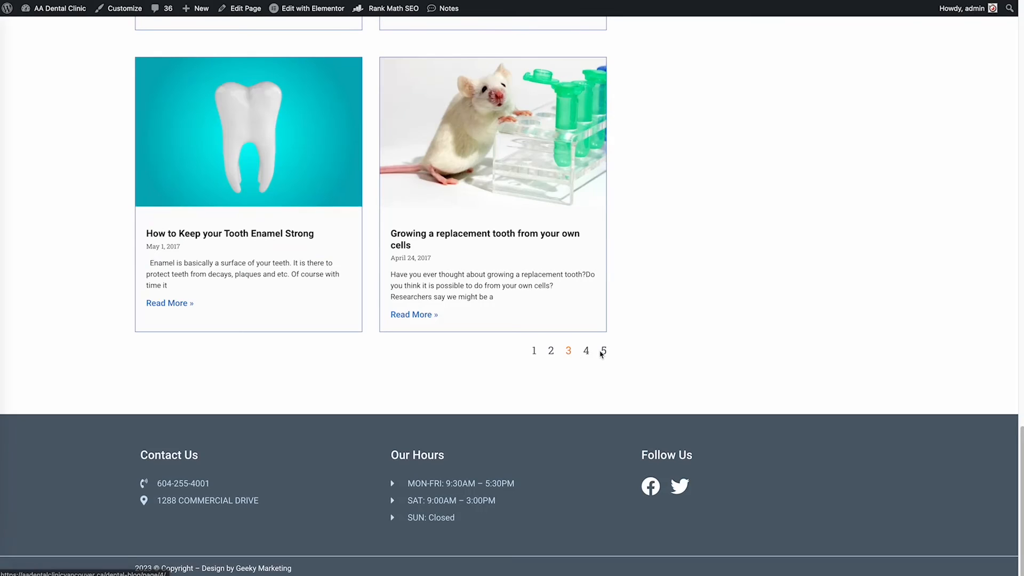
left_click(604, 351)
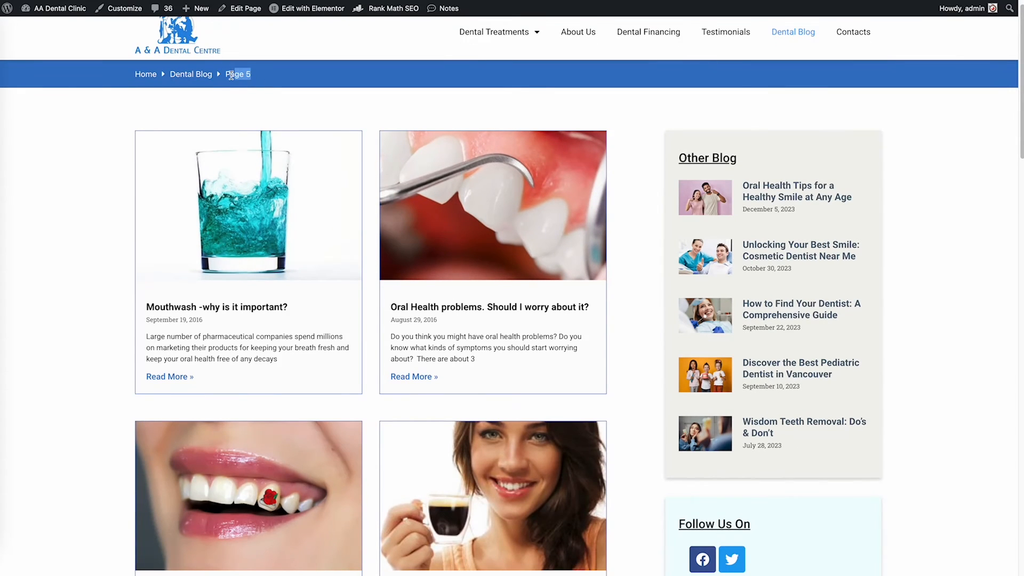
mouse_move(592, 235)
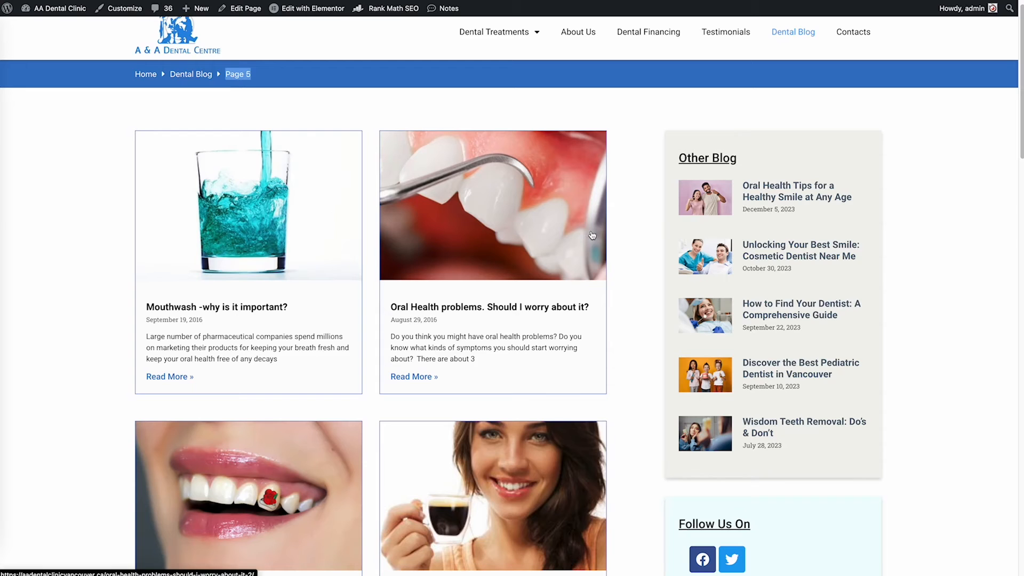
scroll("down", 3)
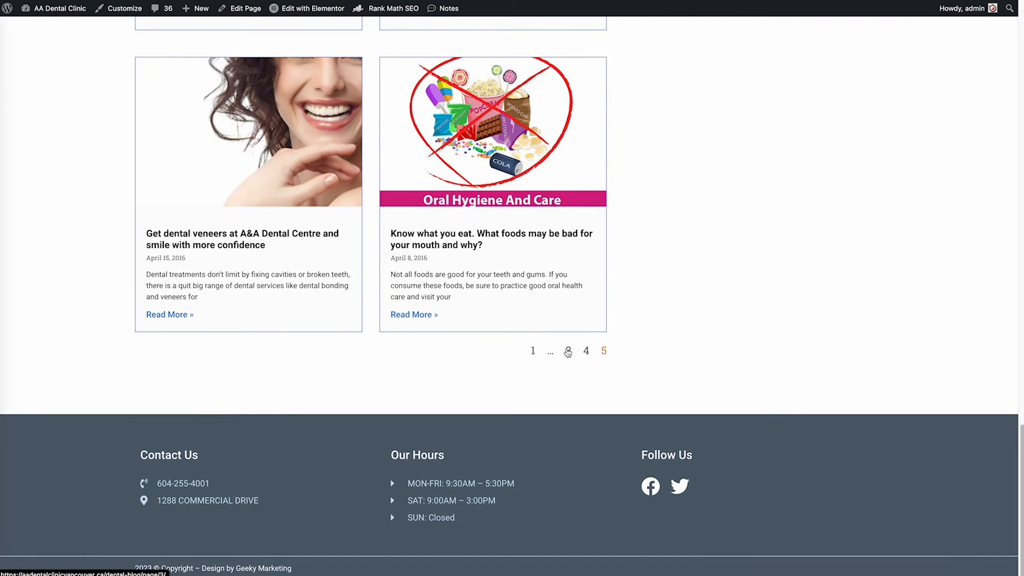
left_click(567, 351)
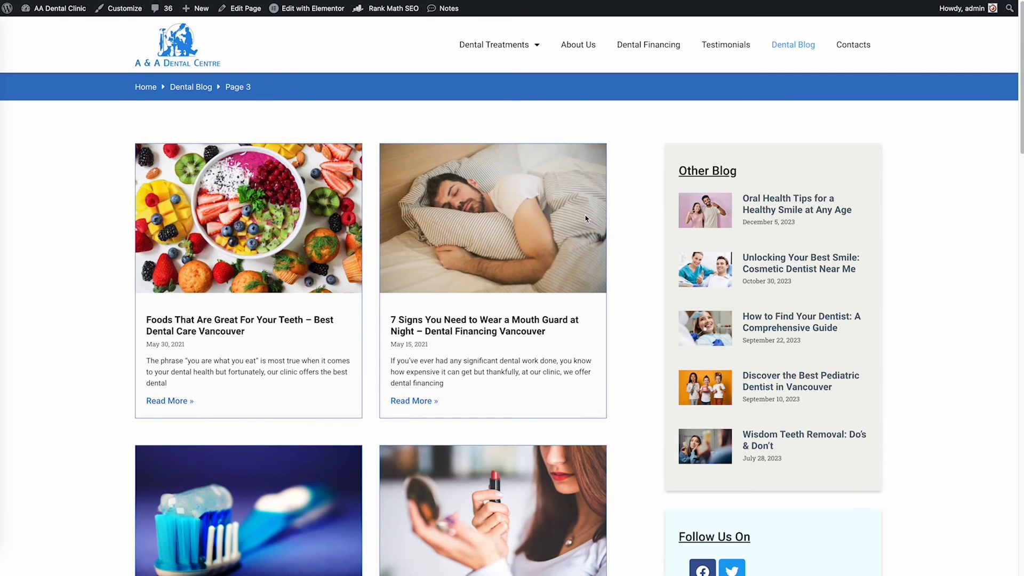
mouse_move(663, 216)
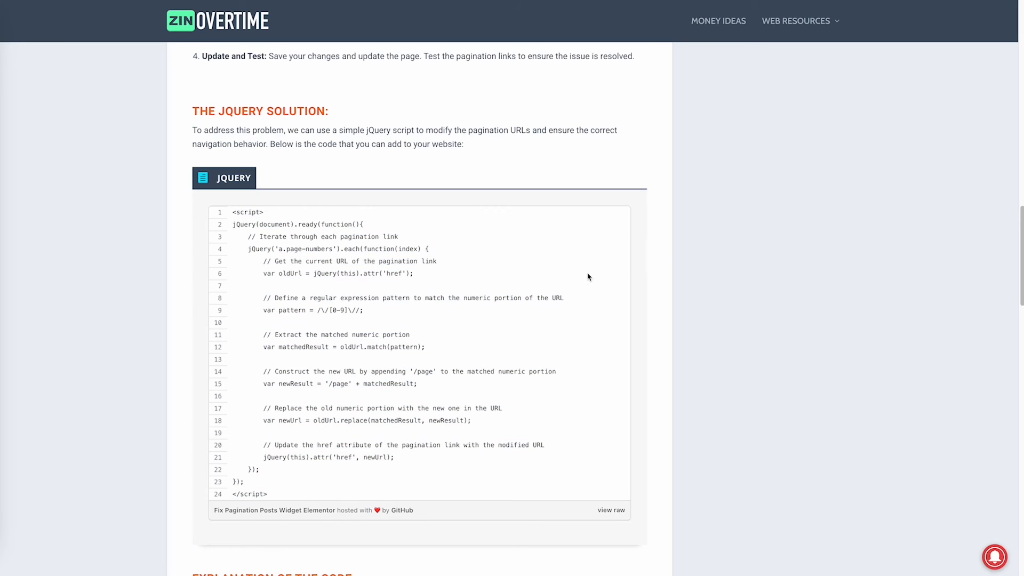
Scroll the tutorial to the jQuery script and on to 'Explanation of the Code'
scroll("down", 3)
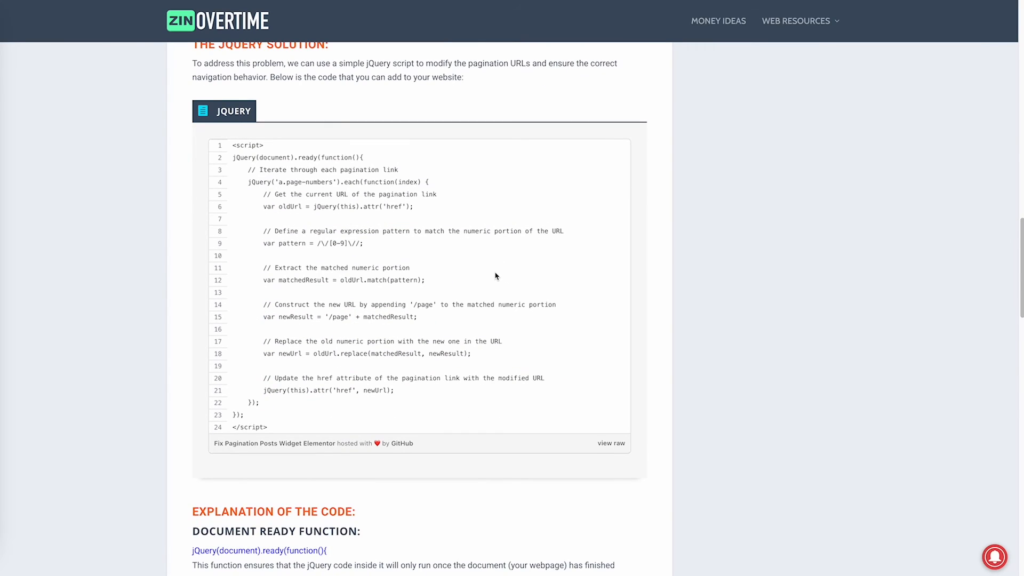
mouse_move(308, 408)
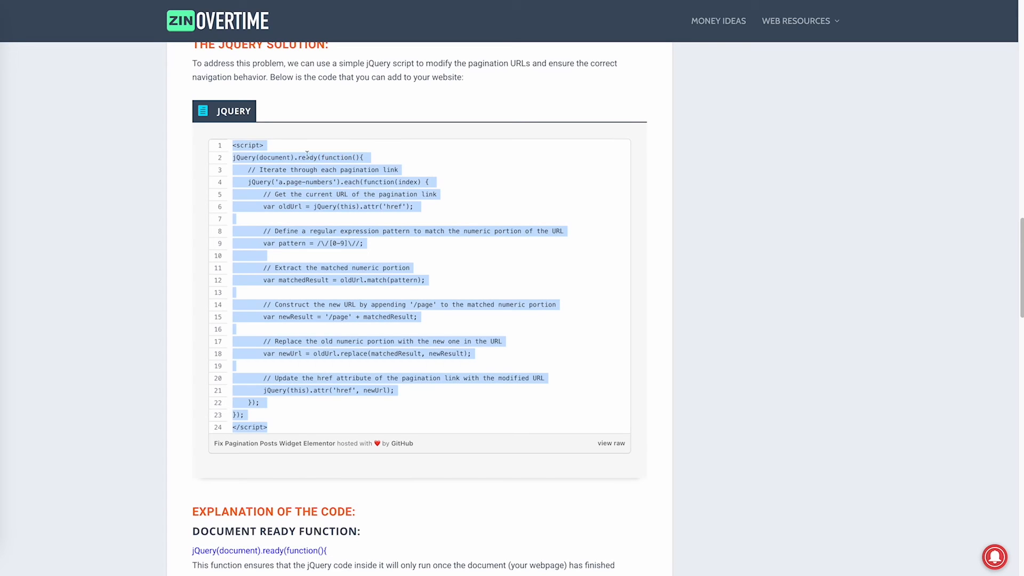
left_click(681, 208)
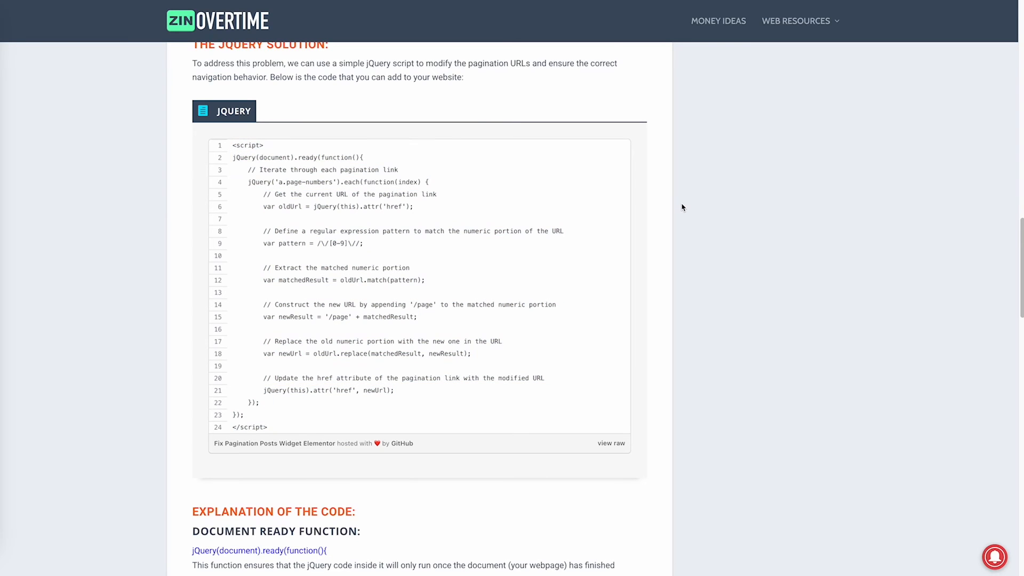
scroll("down", 3)
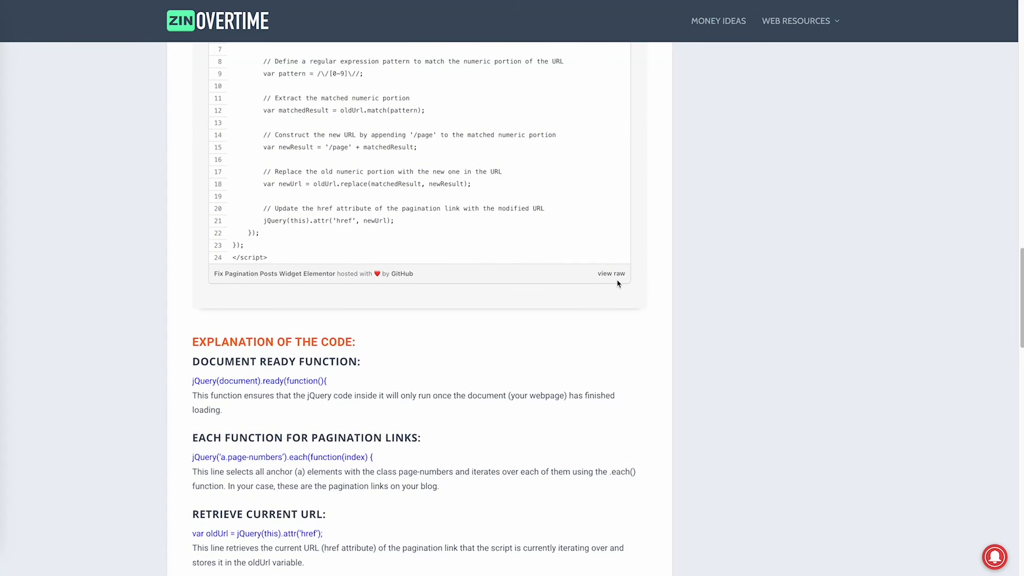